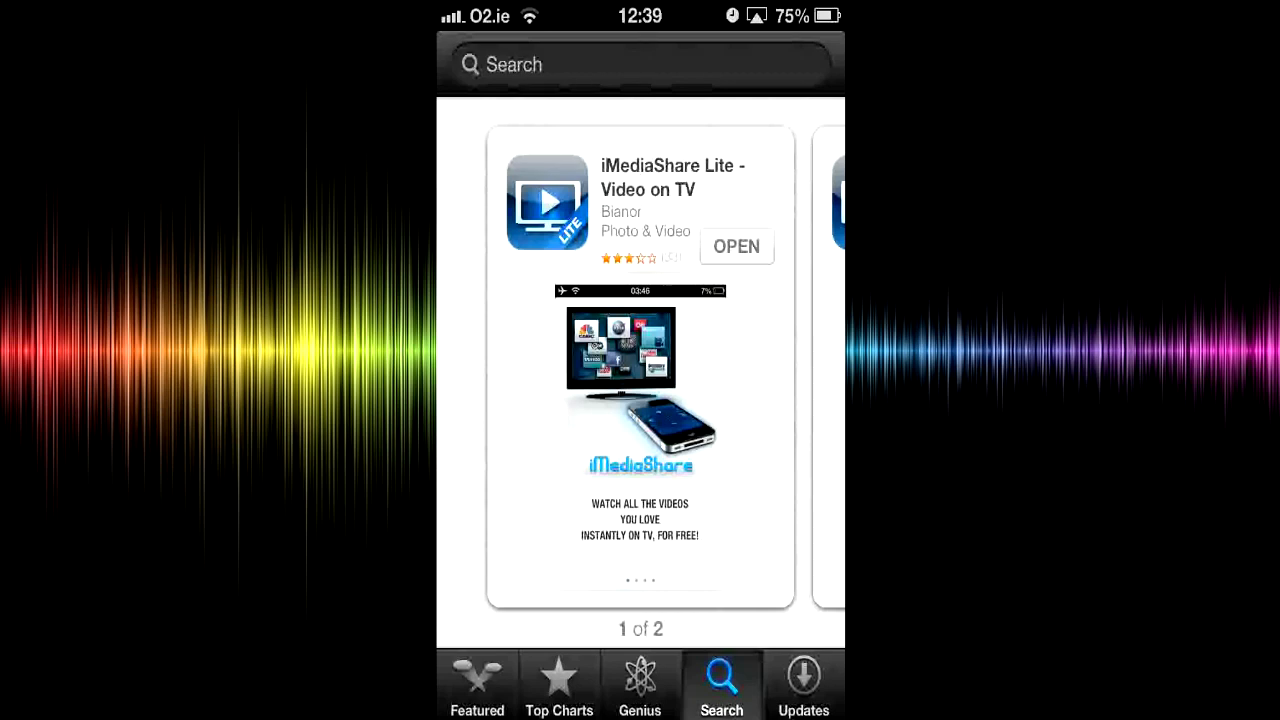
# - Launch the installed iMediaShare Lite app from its App Store page
pyautogui.click(736, 246)
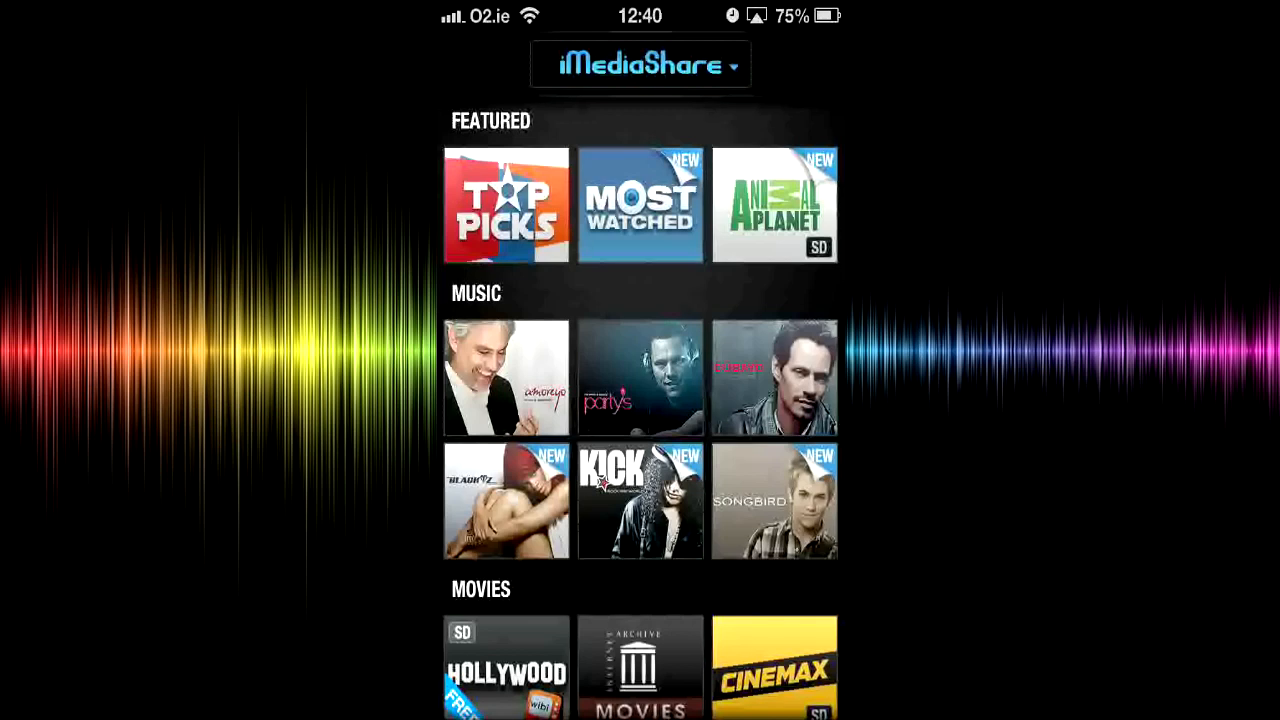
pyautogui.click(640, 62)
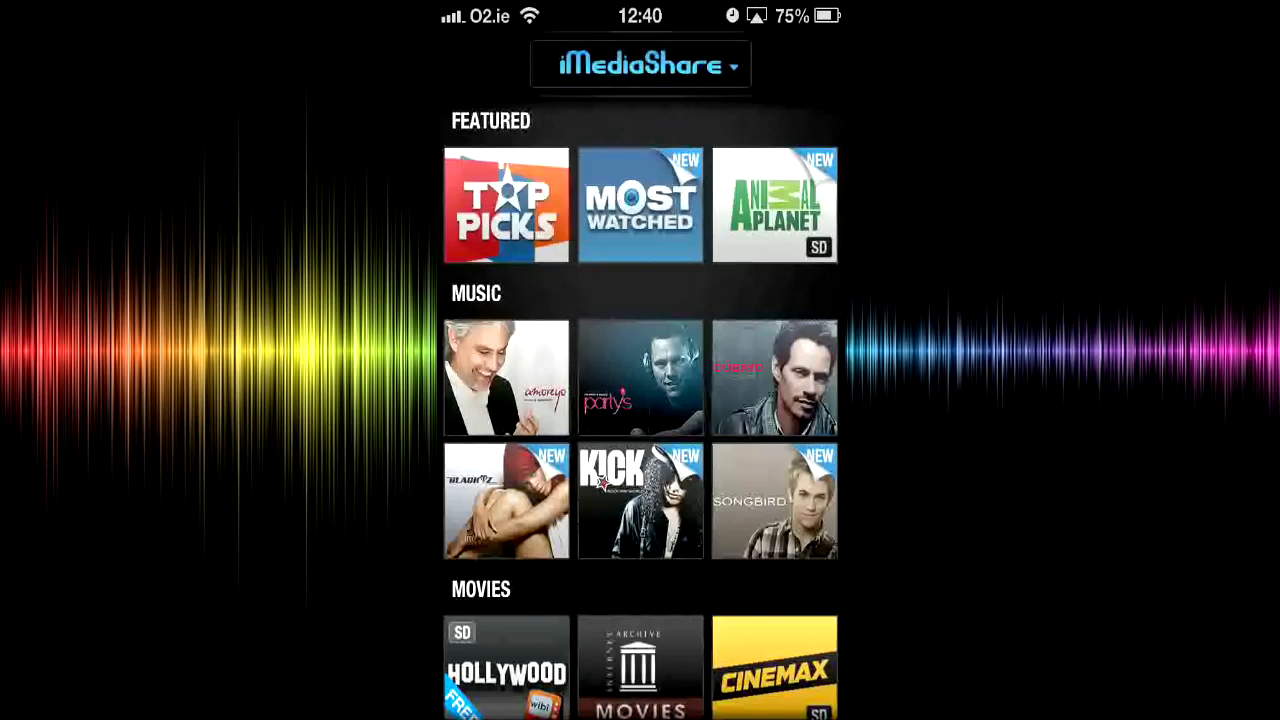
pyautogui.scroll(-3)
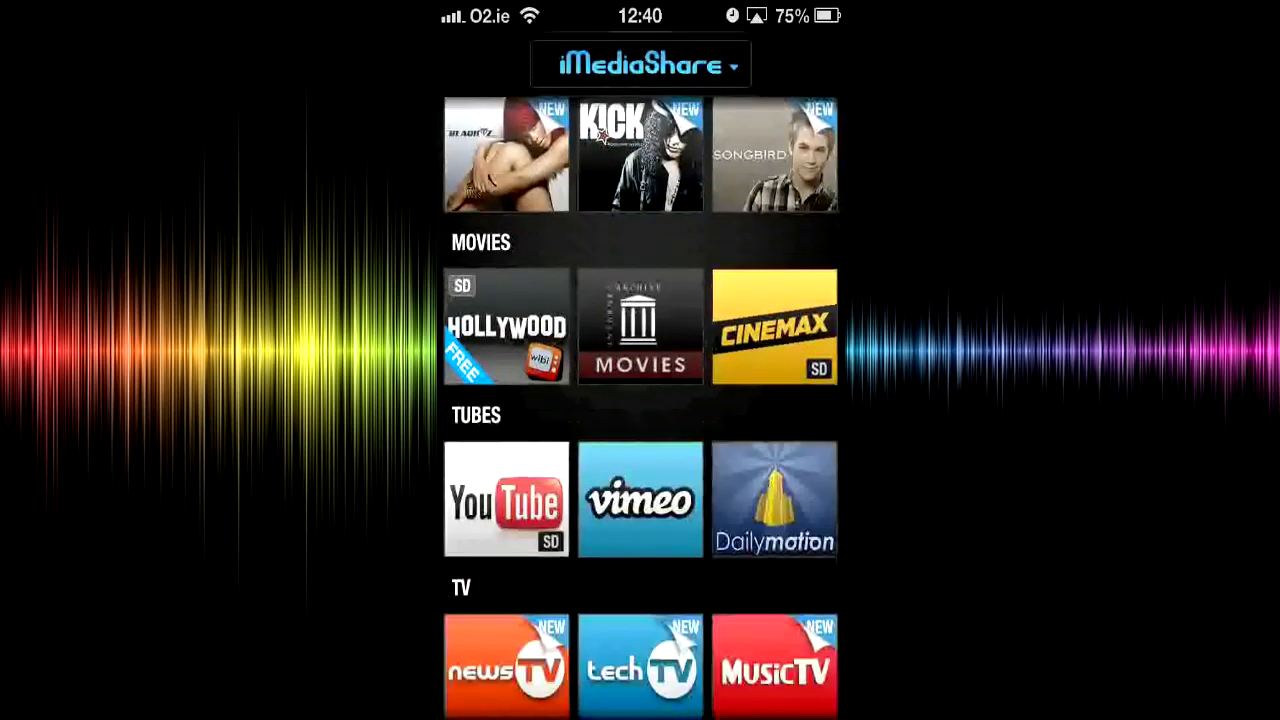
pyautogui.scroll(-3)
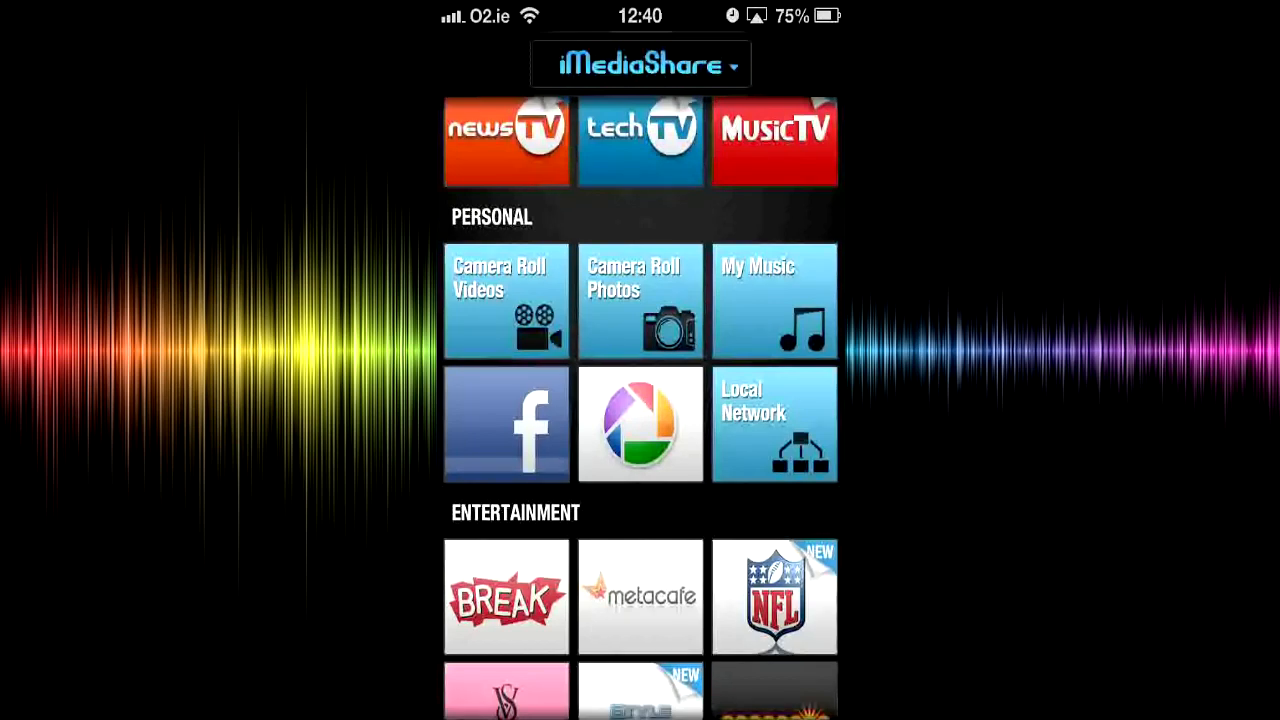
pyautogui.click(640, 424)
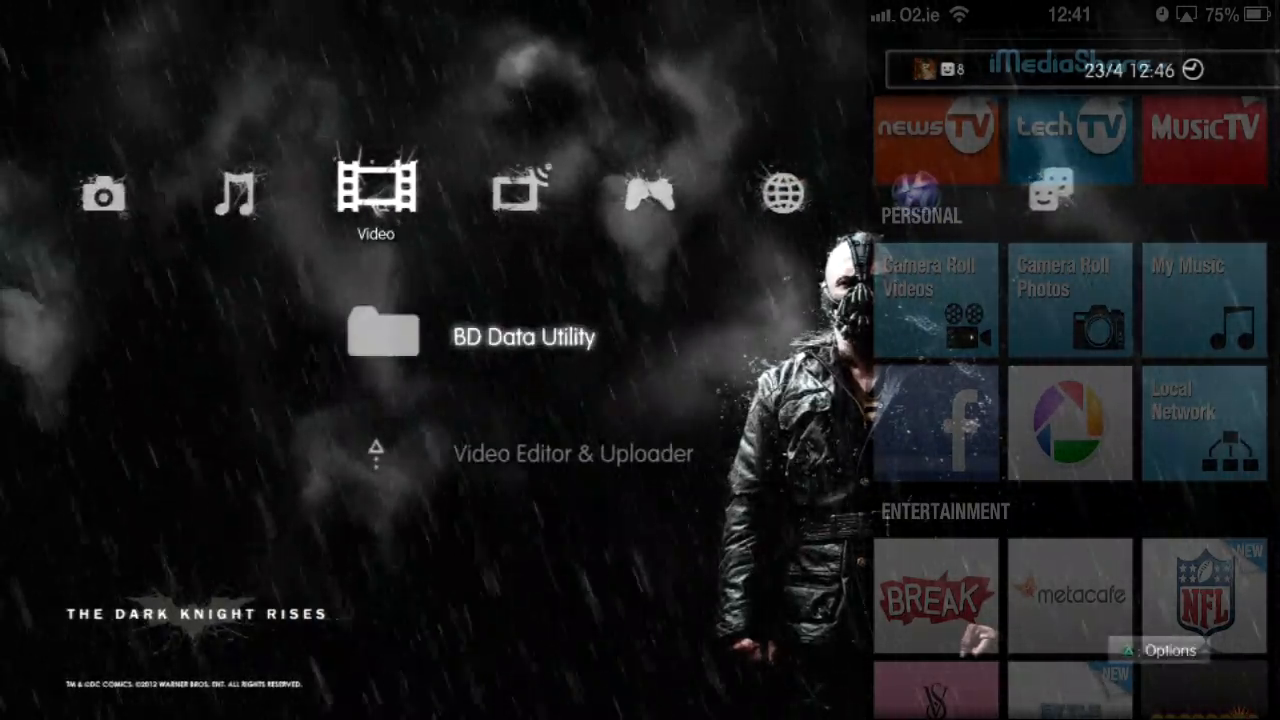
# - Reach Network Settings on the XMB and select Media Server Connection
pyautogui.press('Left')
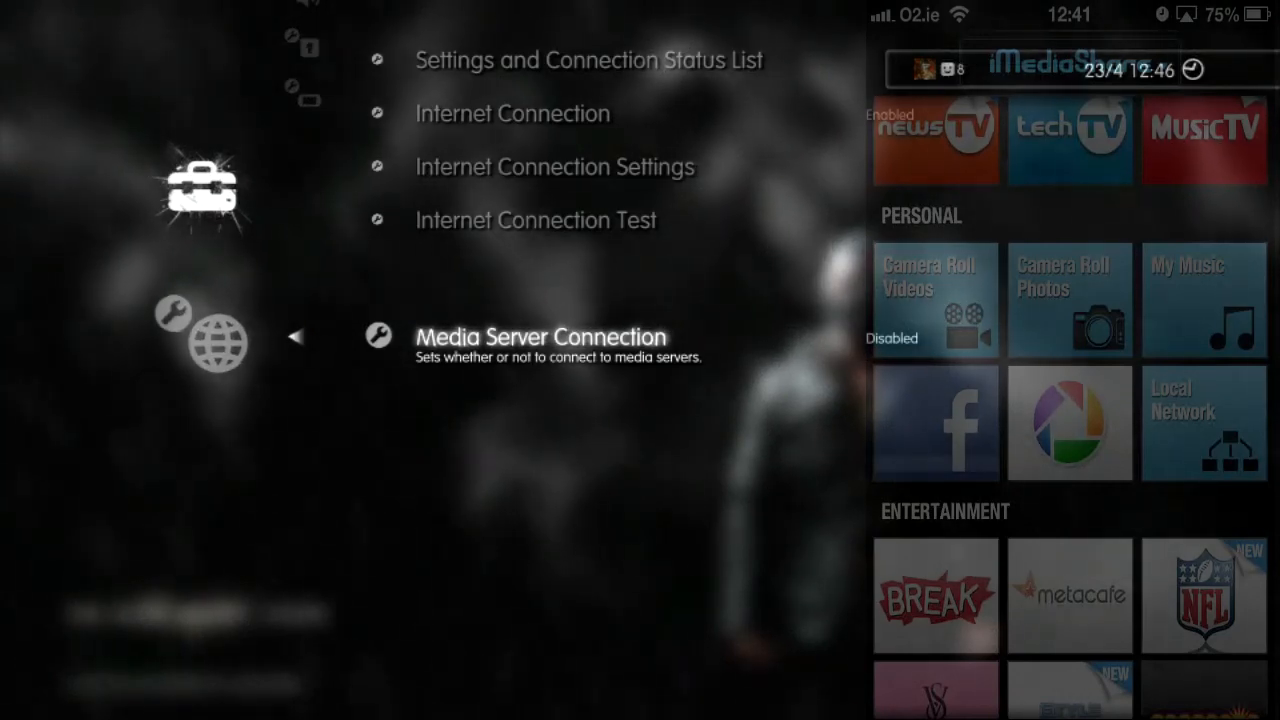
pyautogui.click(540, 336)
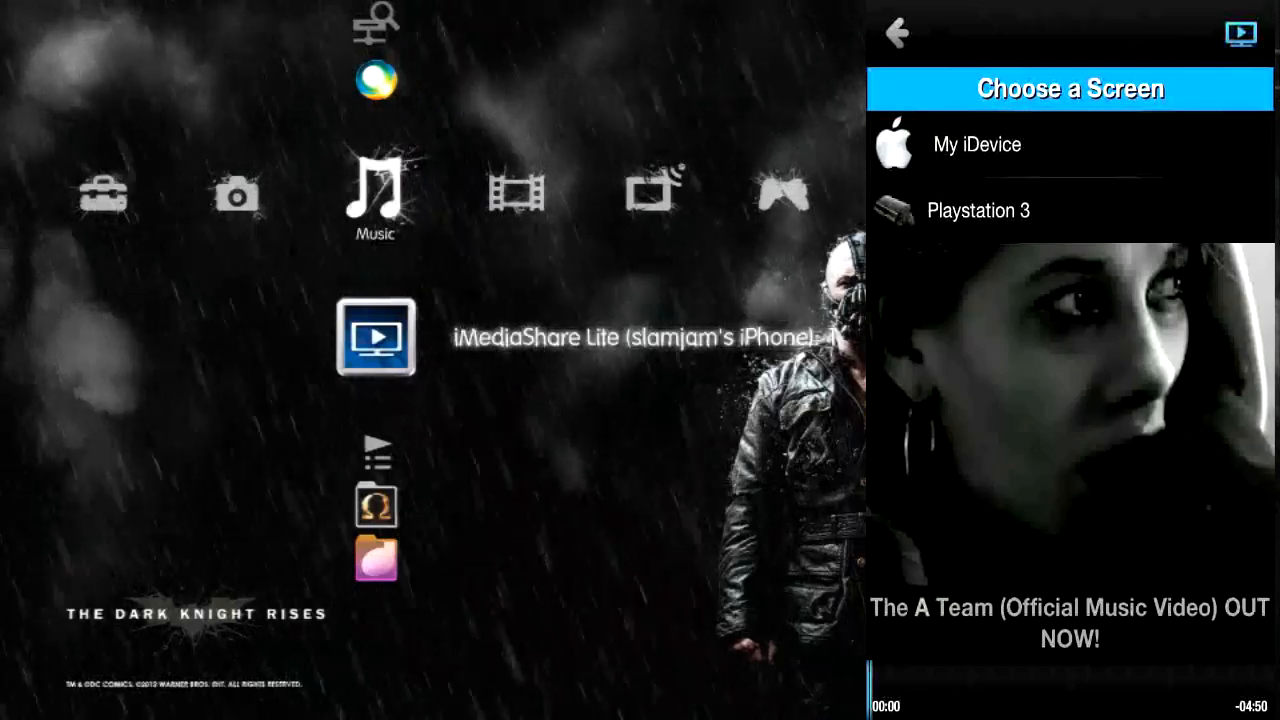
# - Choose Playstation 3 as the screen for The A Team video and accept the controller notice
pyautogui.click(980, 210)
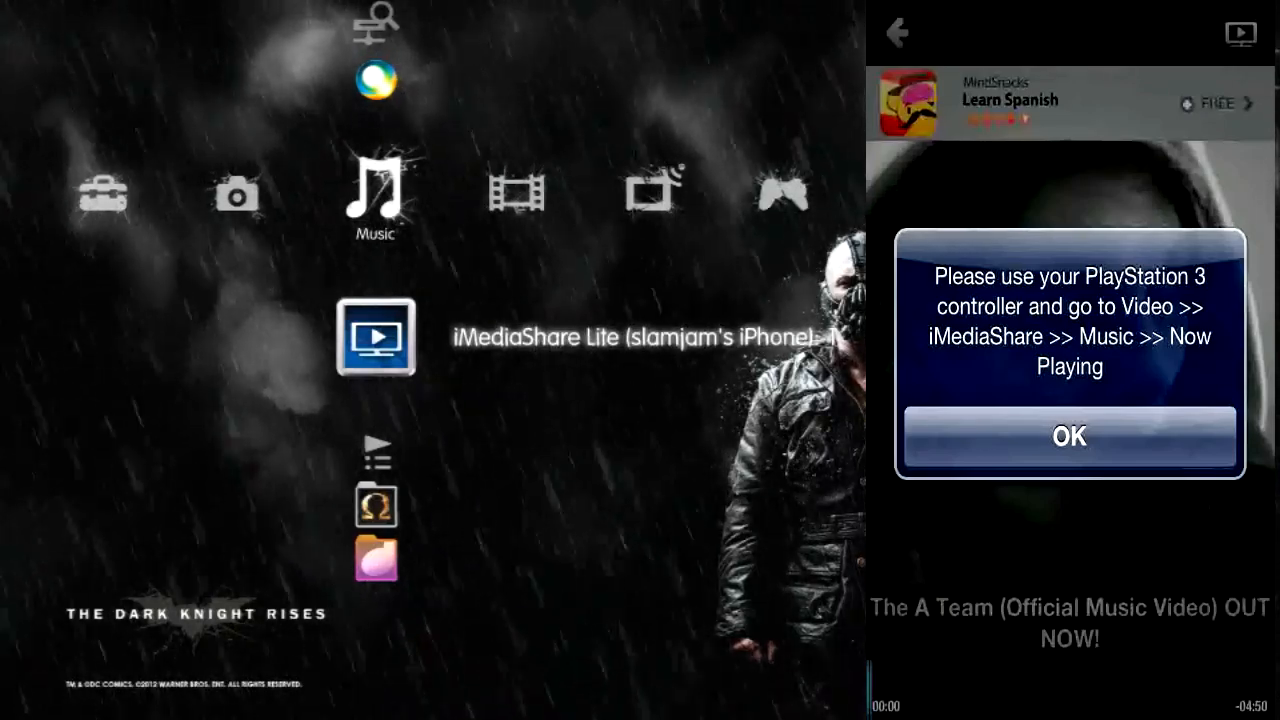
pyautogui.click(1068, 436)
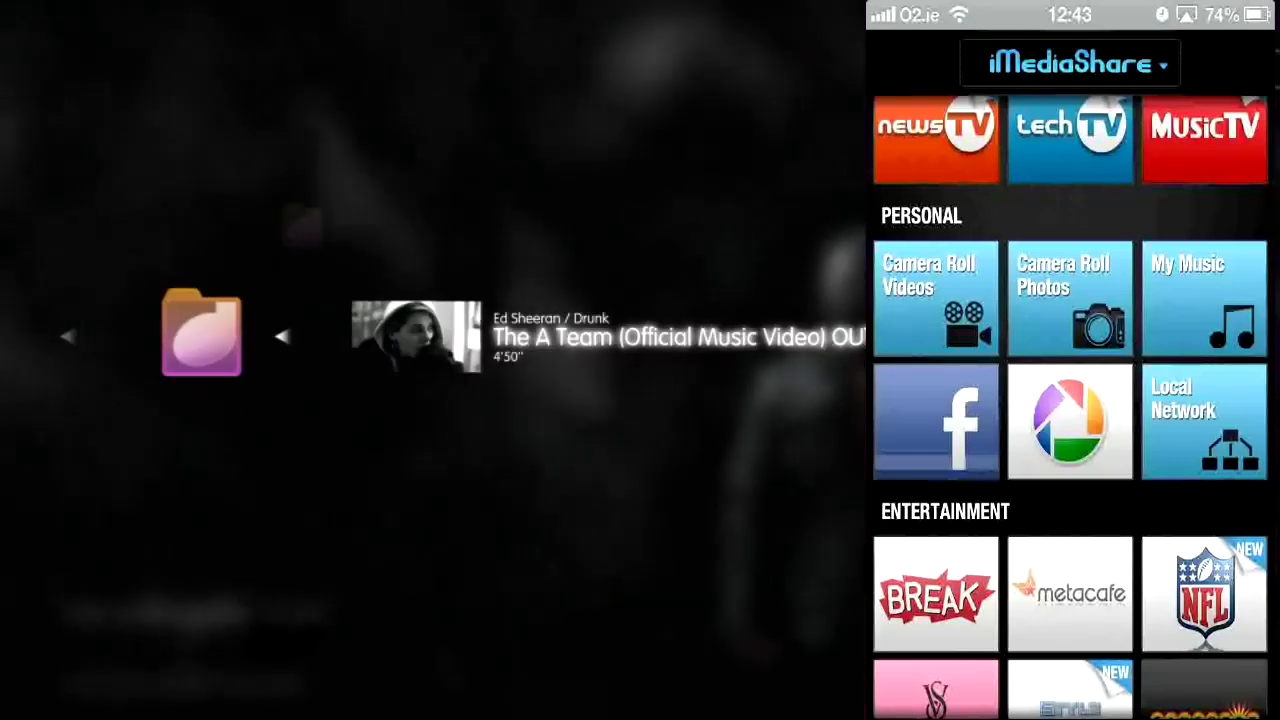
# - Select the iMediaShare Lite server on the XMB to browse toward its Music folder
pyautogui.click(206, 346)
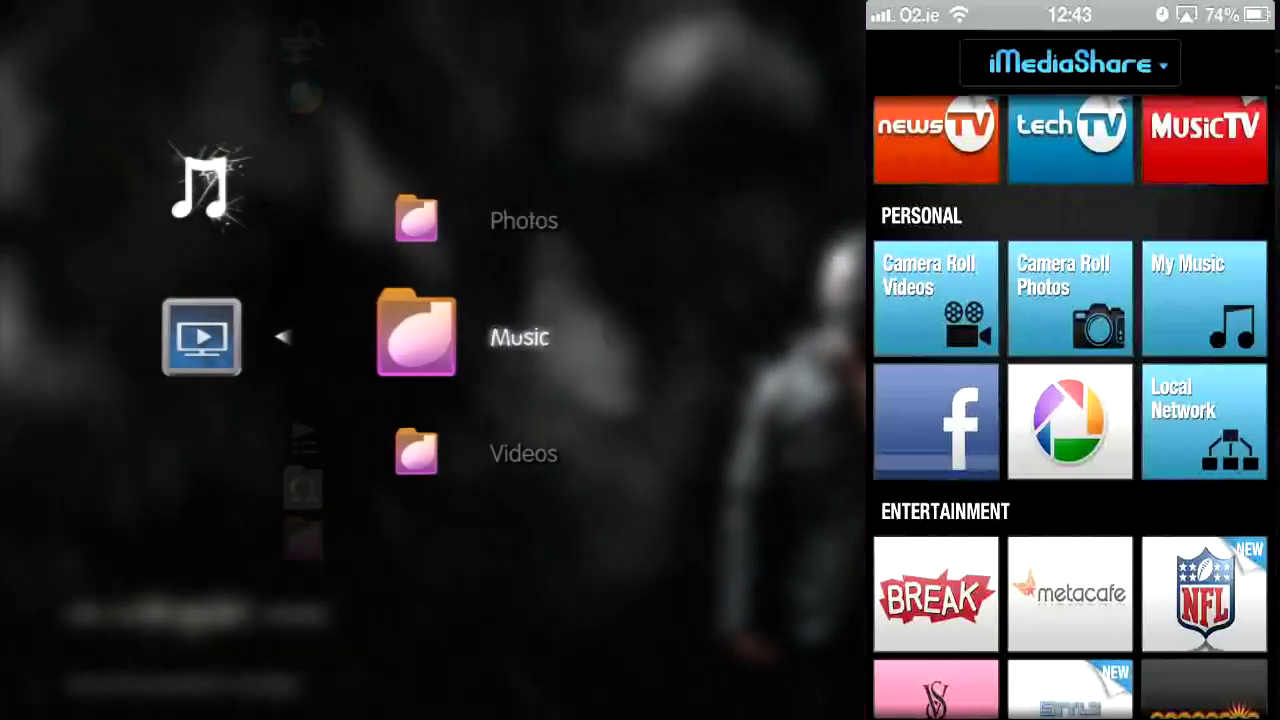